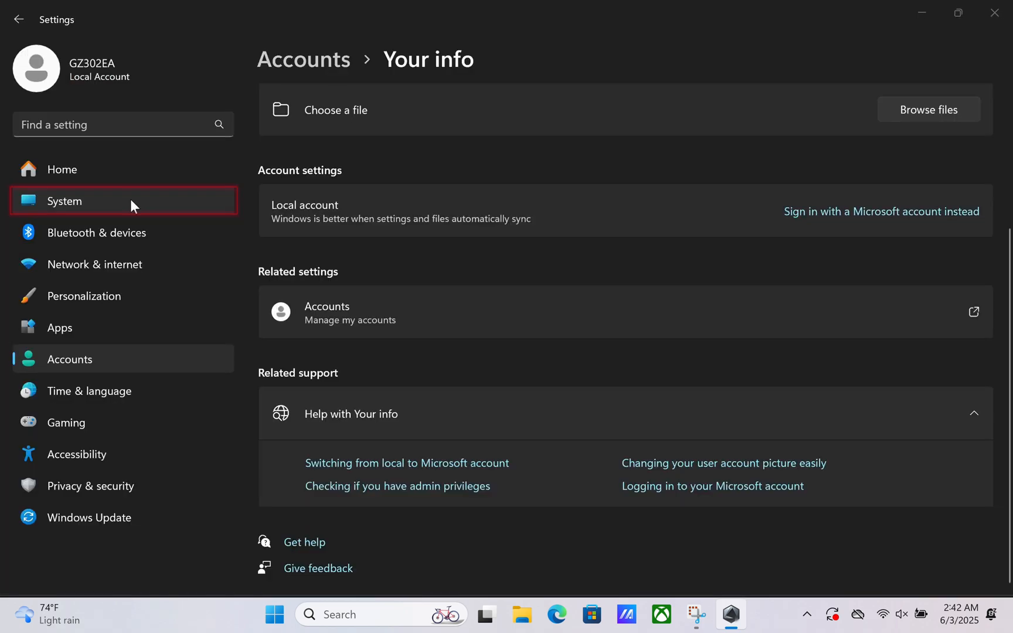
Check the About page shows Windows 11 Pro version 24H2, then switch to Armoury Crate.
{"action": "left_click", "coordinate": [64, 200]}
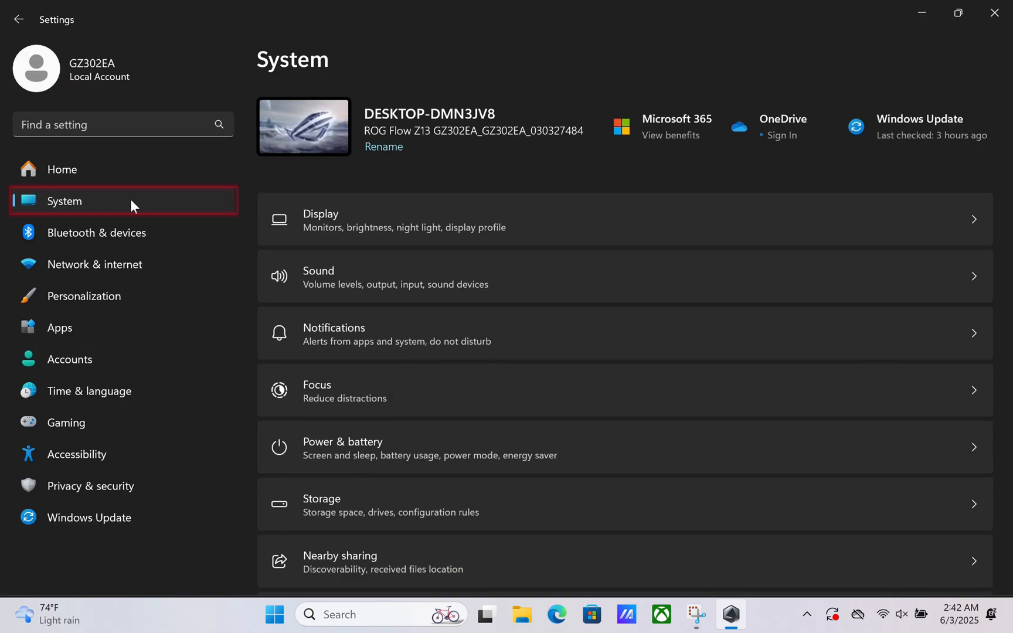
{"action": "scroll", "scroll_direction": "down", "scroll_amount": 3}
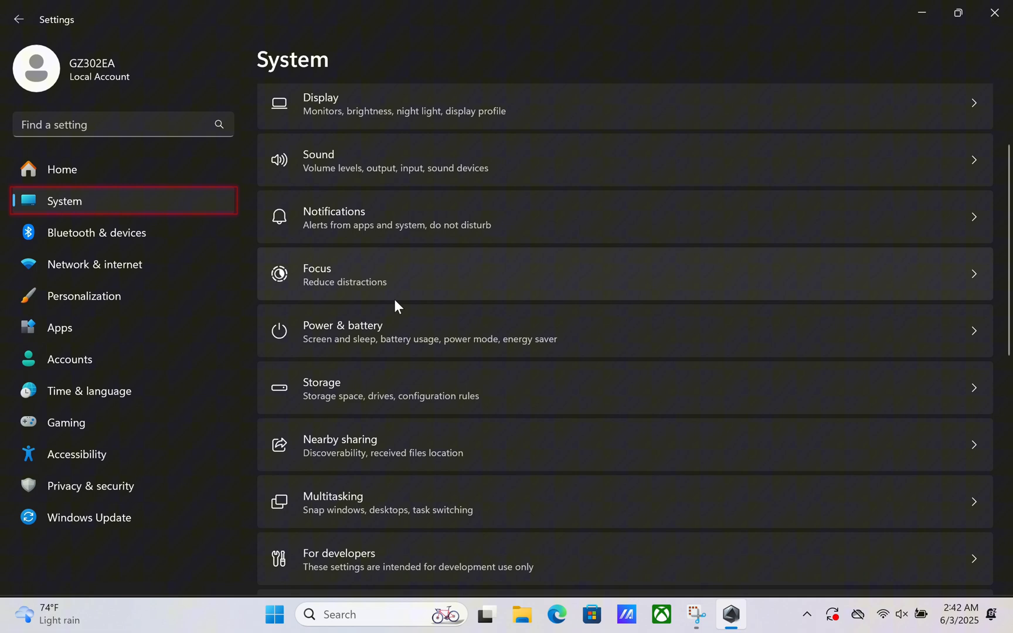
{"action": "scroll", "scroll_direction": "down", "scroll_amount": 3}
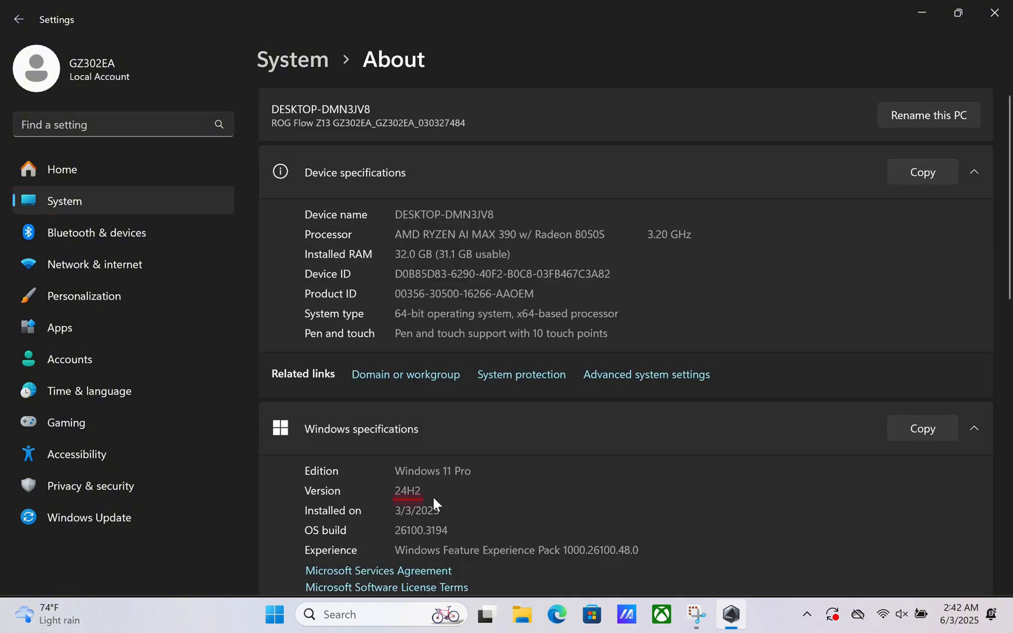
{"action": "left_click", "coordinate": [730, 613]}
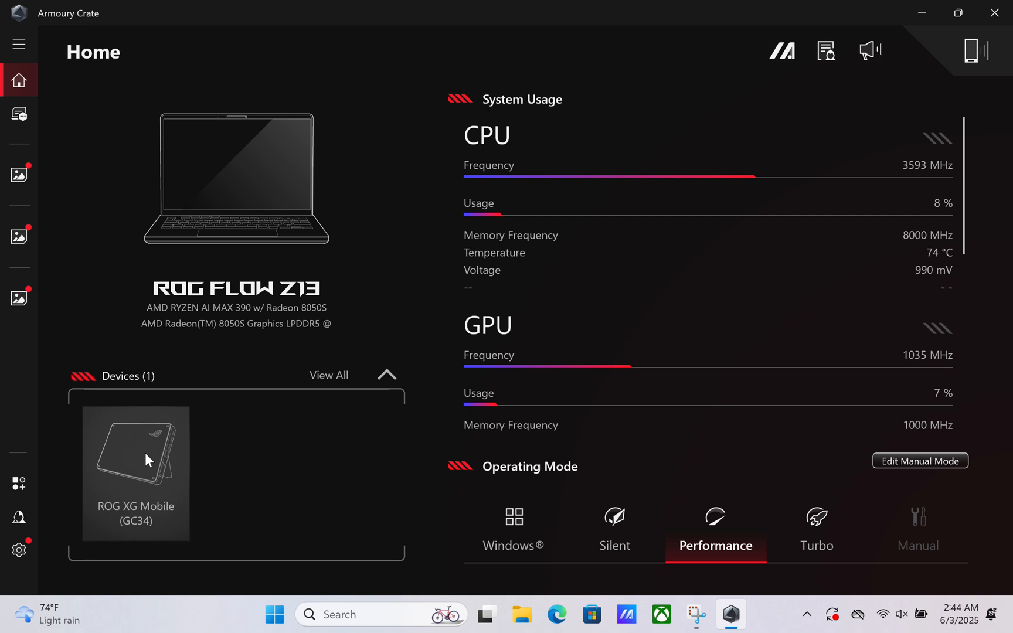
Update the XG Mobile driver from its Help details so the GC34R shows GPU and fan readings.
{"action": "left_click", "coordinate": [136, 472]}
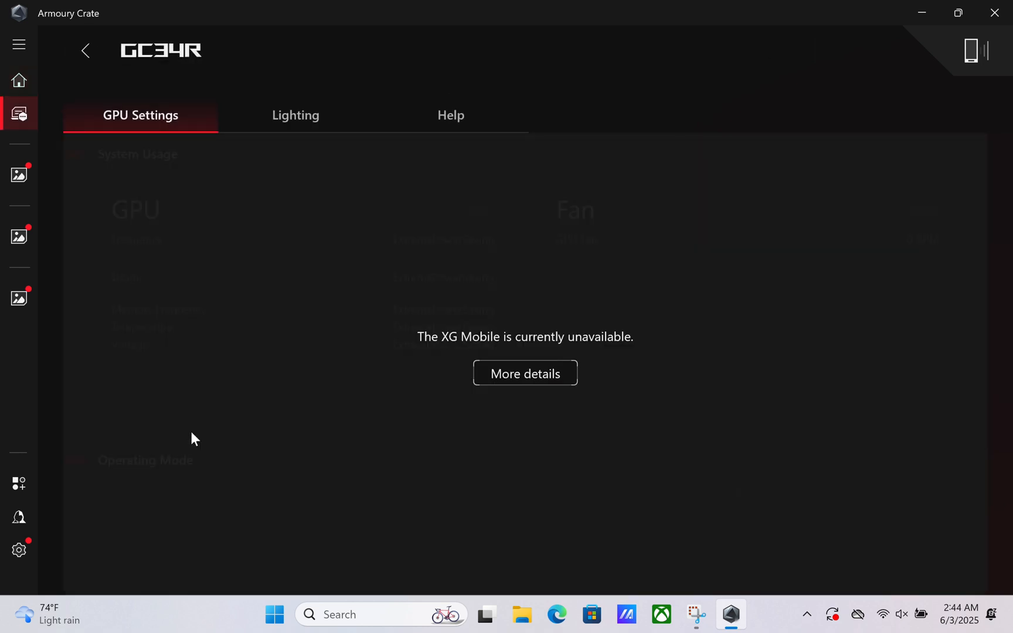
{"action": "left_click", "coordinate": [451, 115]}
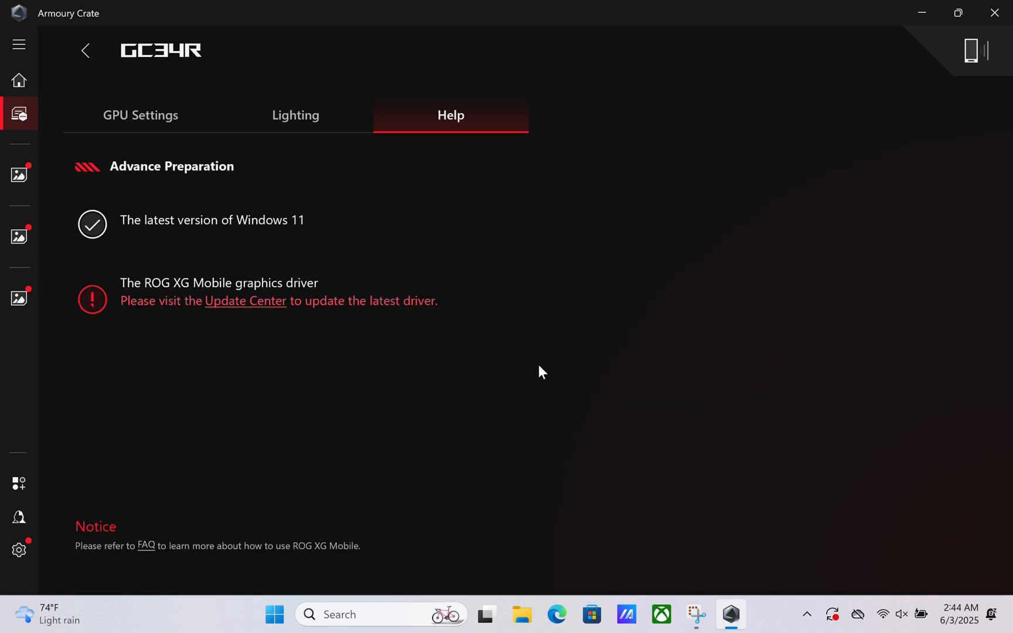
{"action": "left_click", "coordinate": [245, 300]}
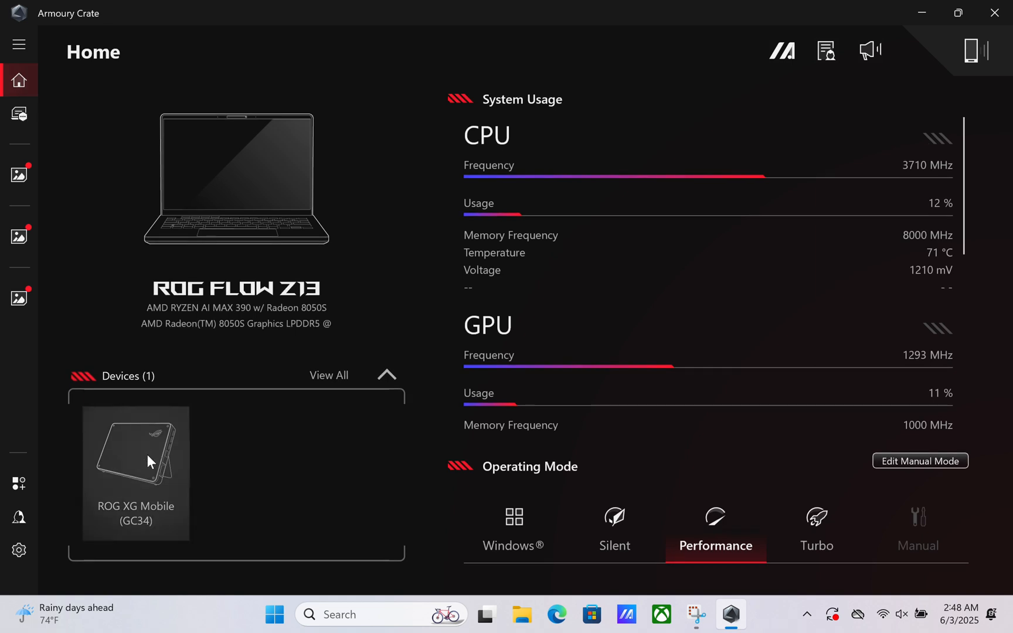
{"action": "left_click", "coordinate": [135, 472]}
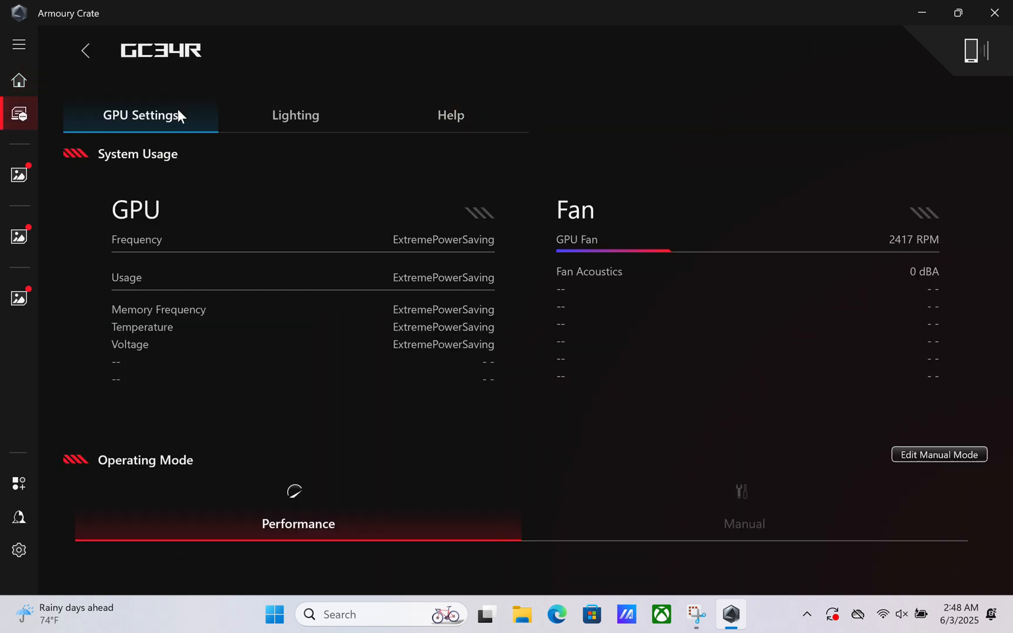